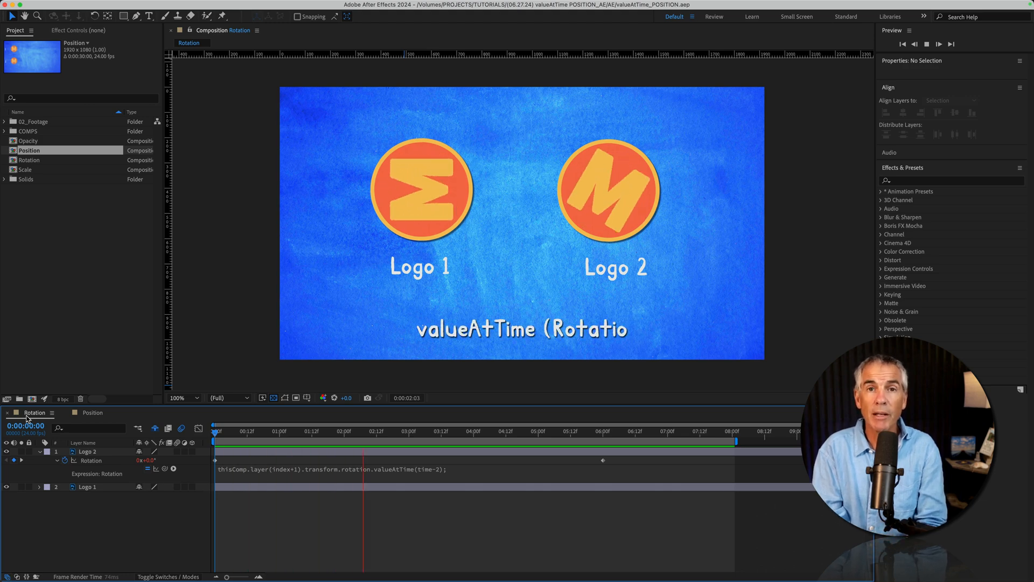
- Scrub through the timeline to preview Logo 1 and Logo 2 rotating
left_click(487, 442)
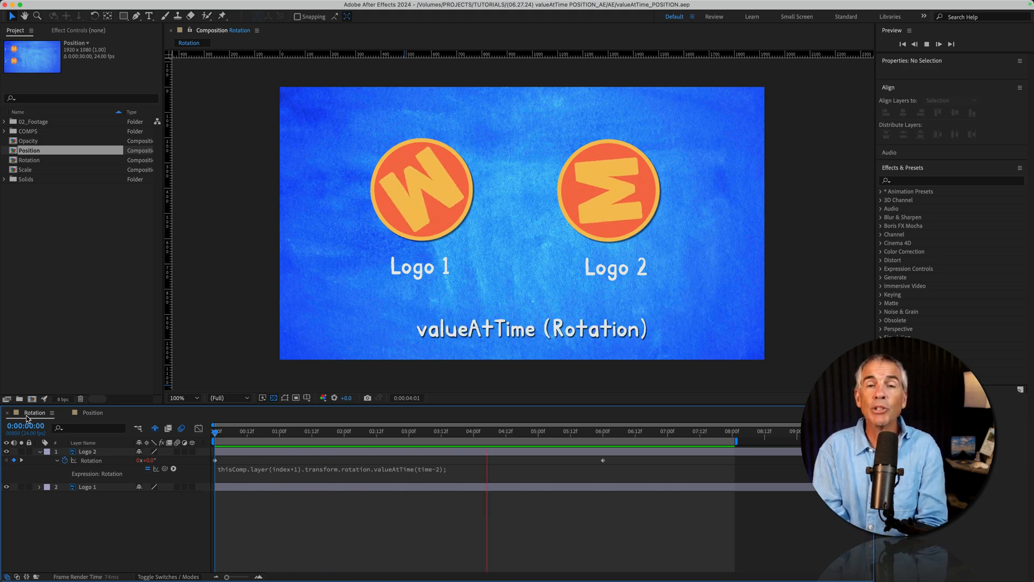
left_click(617, 431)
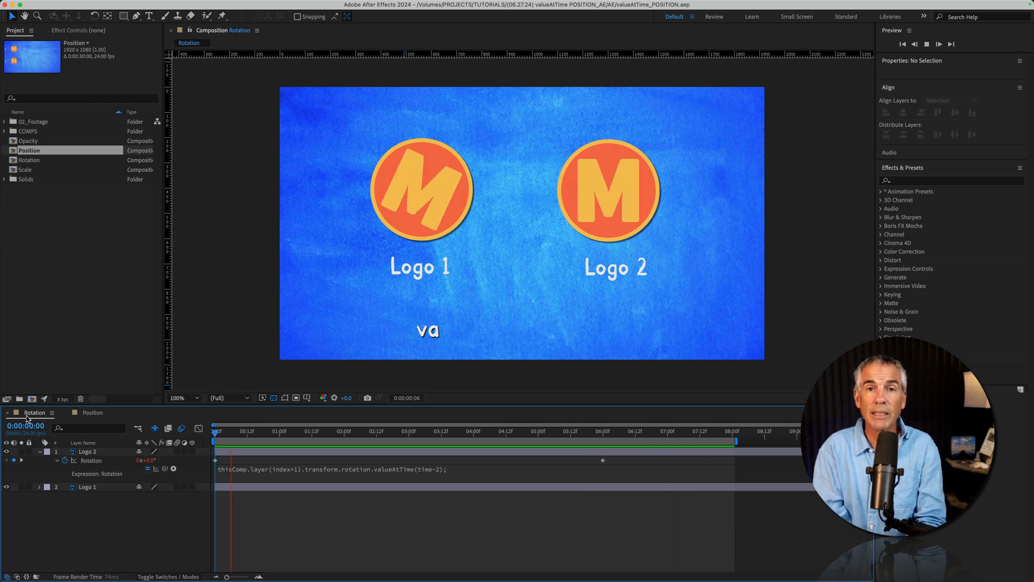
left_click(359, 441)
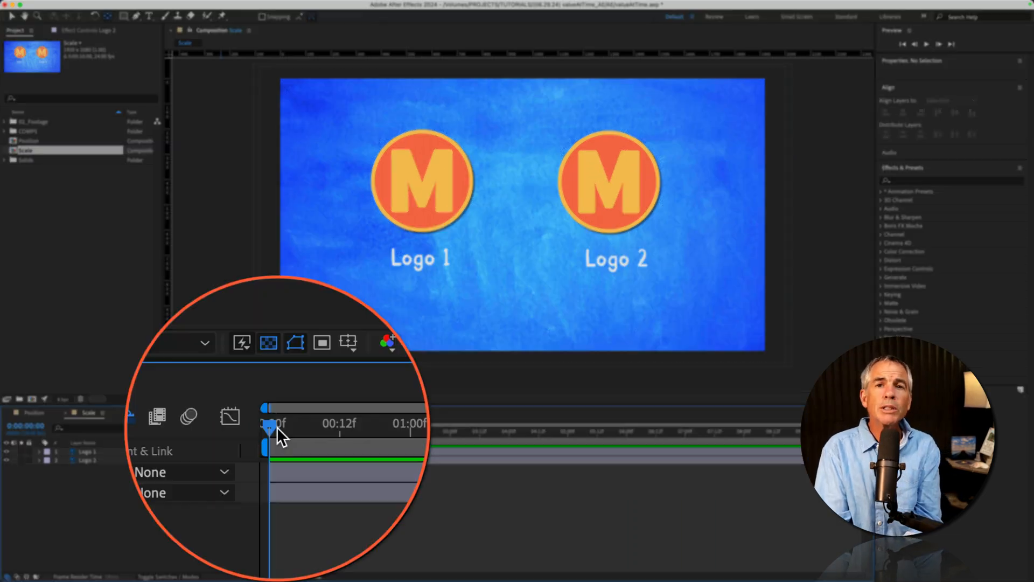
left_click_drag(269, 425, 312, 426)
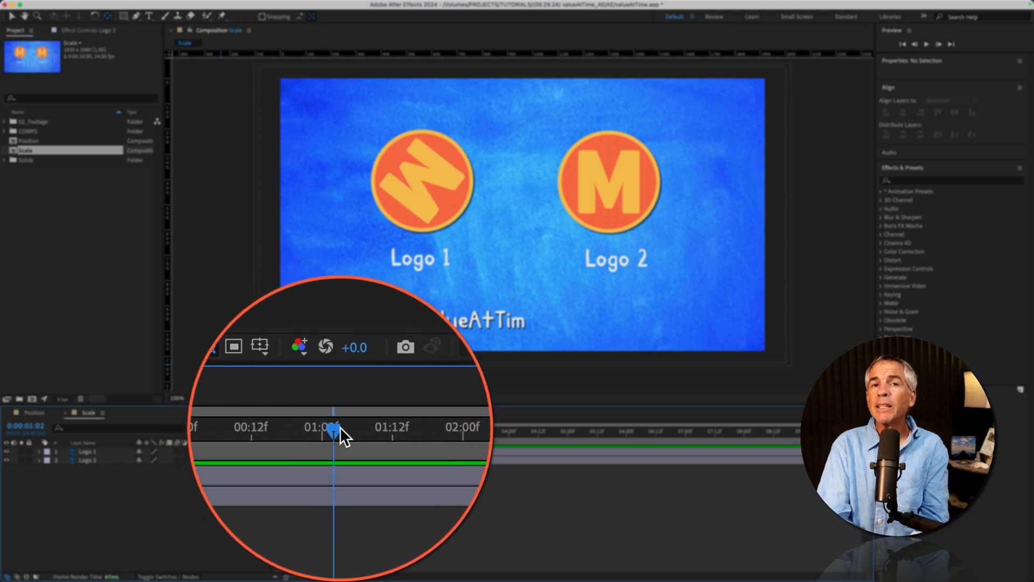
left_click_drag(333, 429, 366, 428)
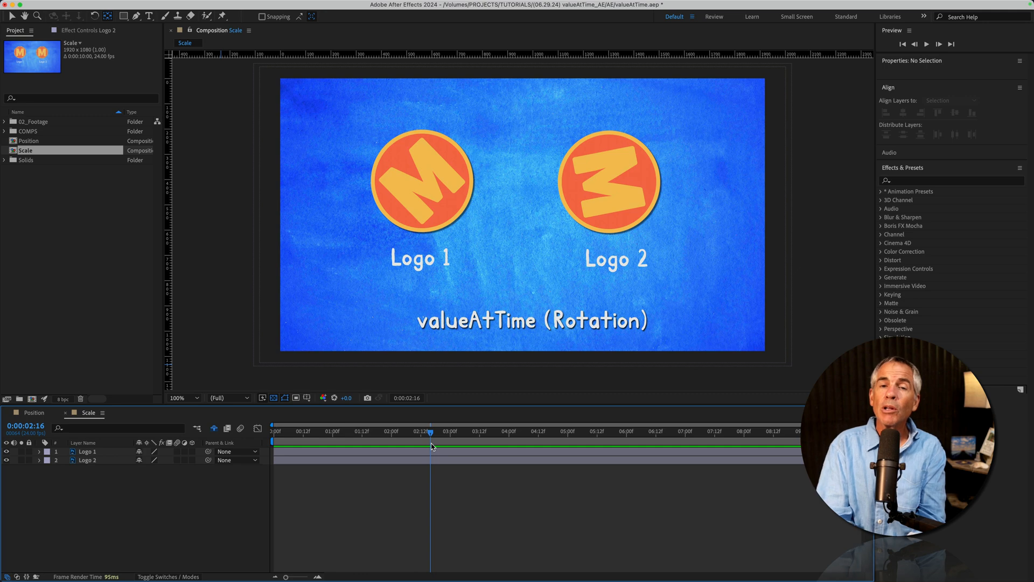
left_click_drag(431, 436, 488, 436)
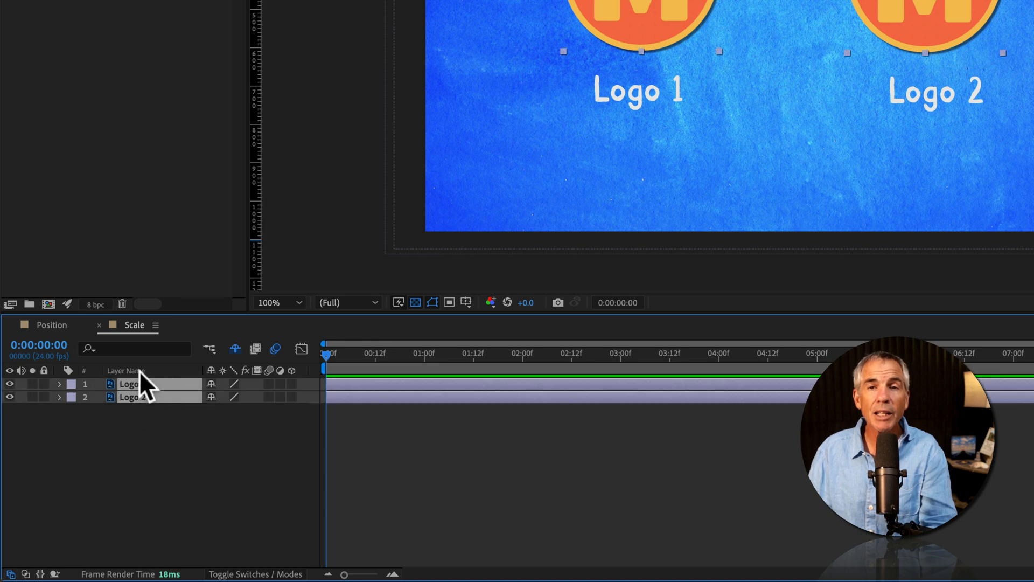
- Reveal Rotation on both logo layers and set a starting keyframe
key("r")
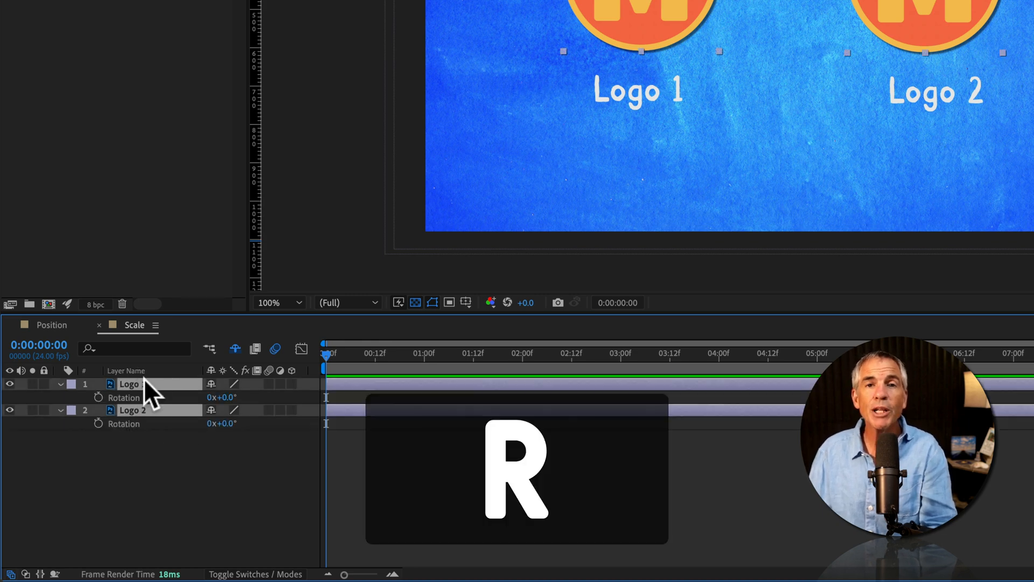
left_click(97, 397)
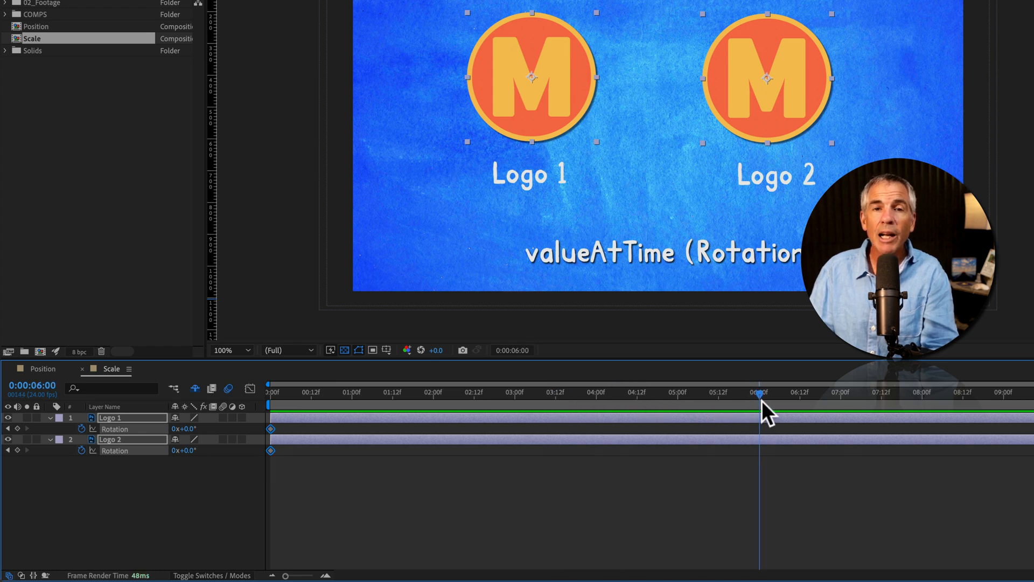
mouse_move(764, 414)
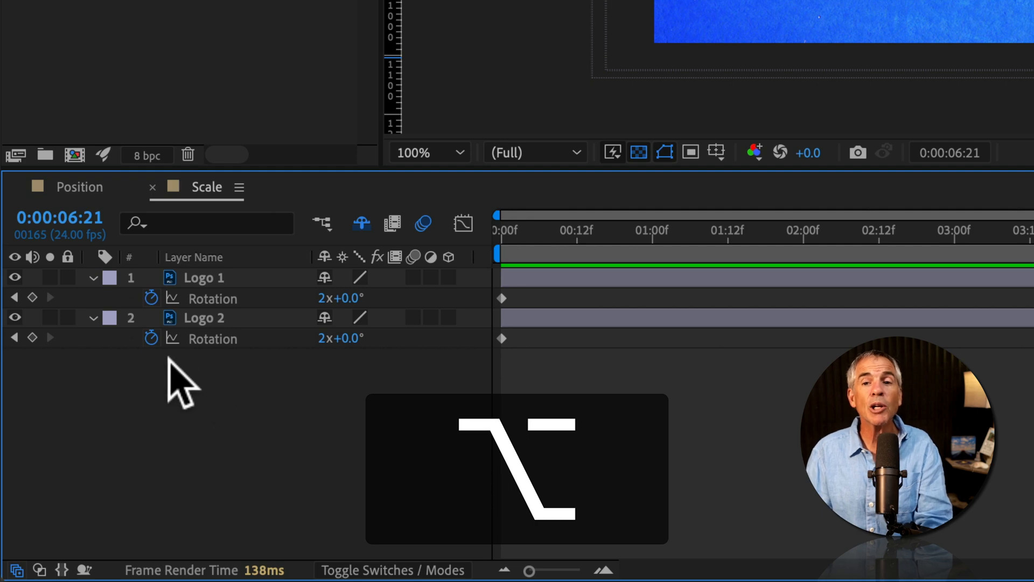
mouse_move(150, 338)
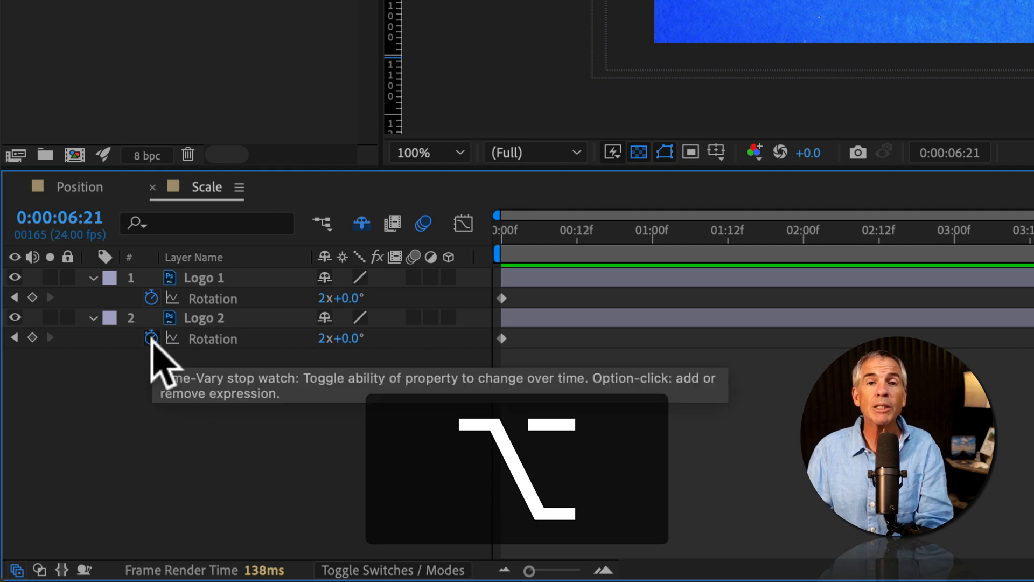
- Add an expression to Logo 2's Rotation pick-whipped to Logo 1's Rotation
left_click(151, 339)
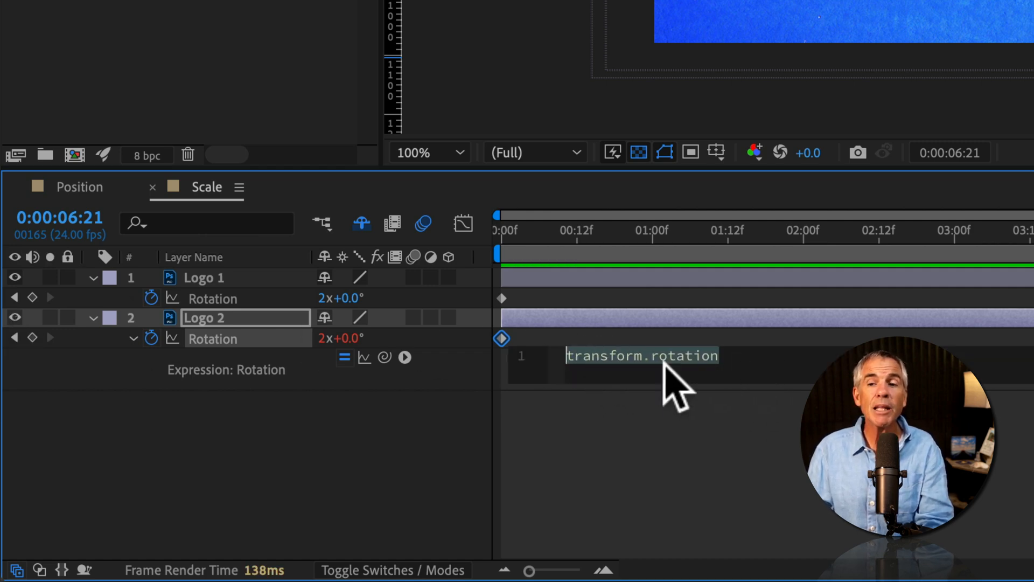
mouse_move(385, 356)
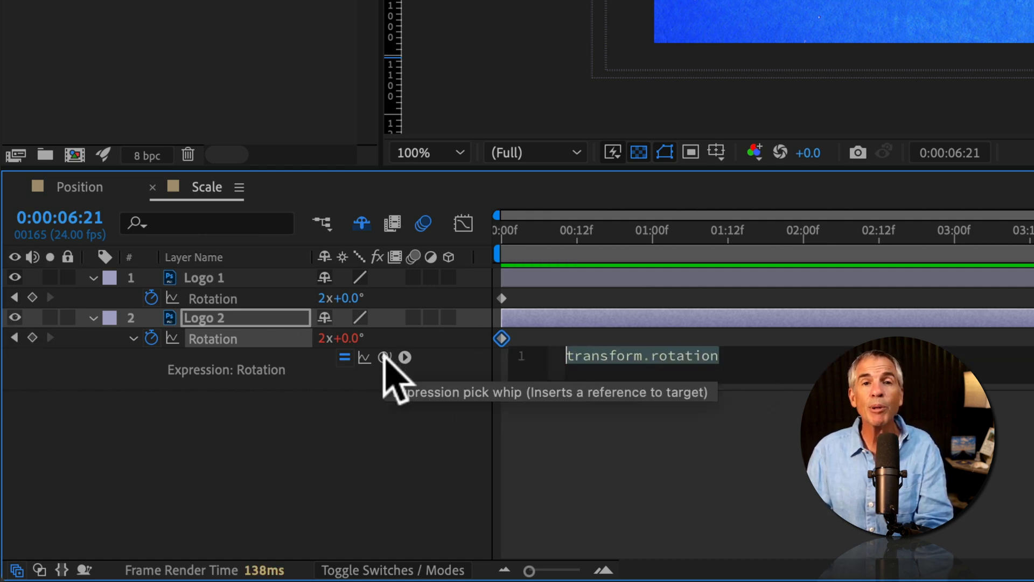
left_click_drag(386, 356, 247, 297)
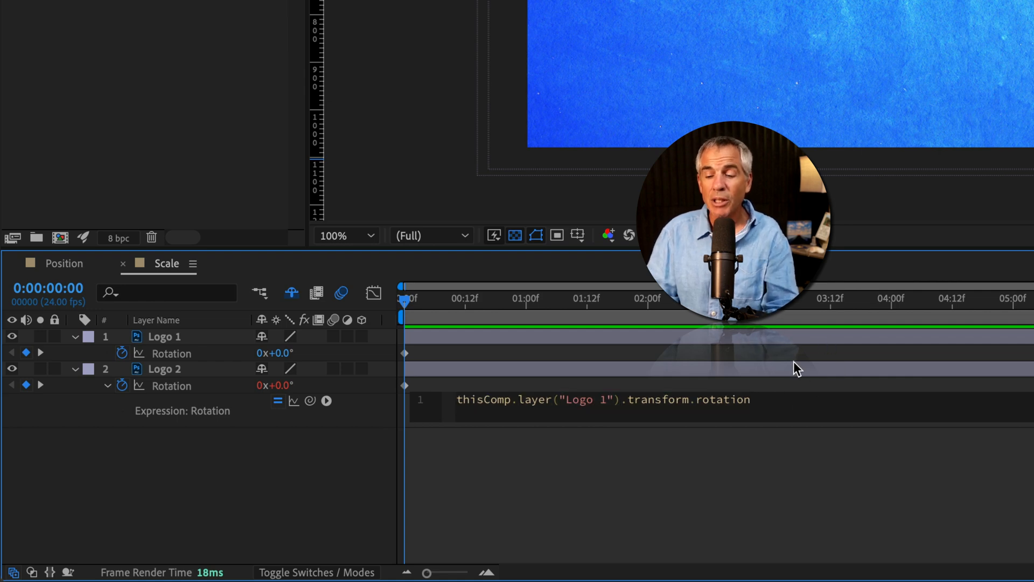
- Append .valueAtTime(time-2) so Logo 2 reads Logo 1's rotation two seconds earlier
type(".")
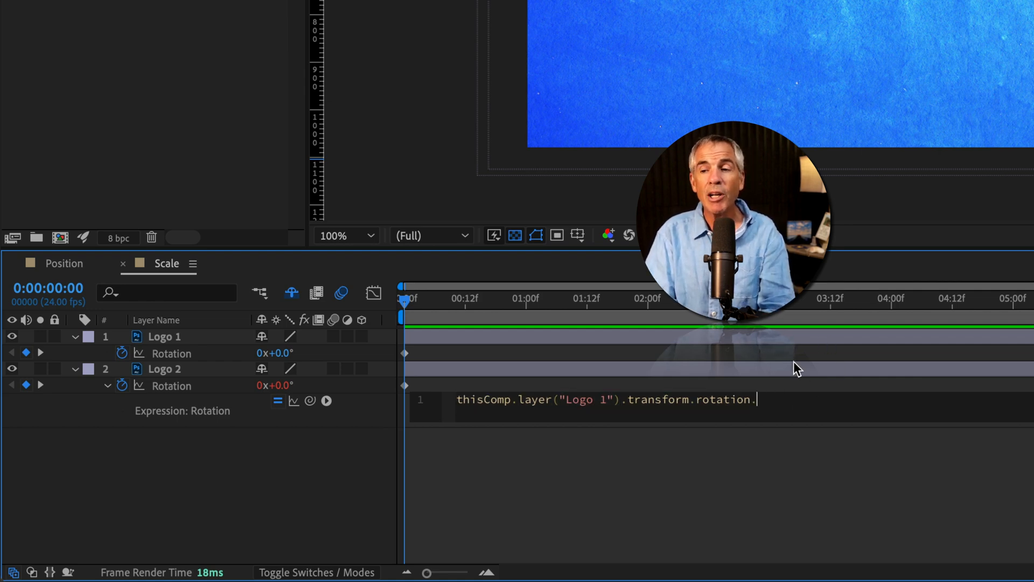
type("v")
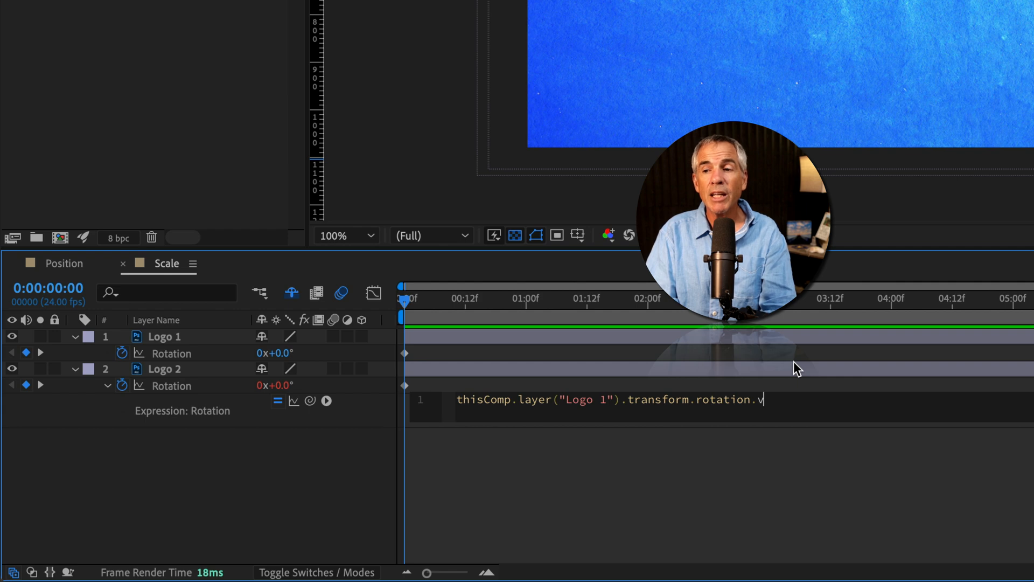
type("value")
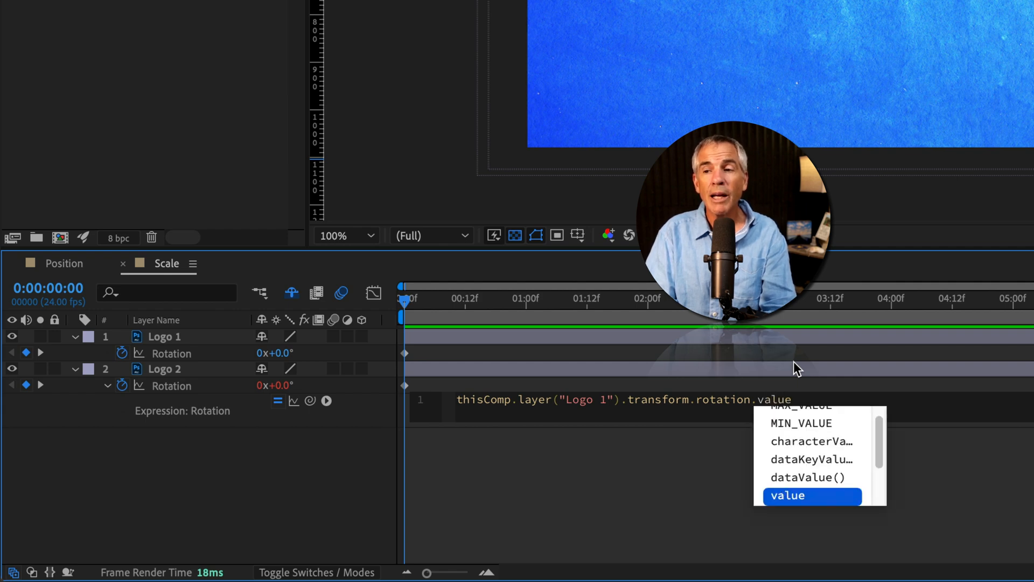
type("AtT")
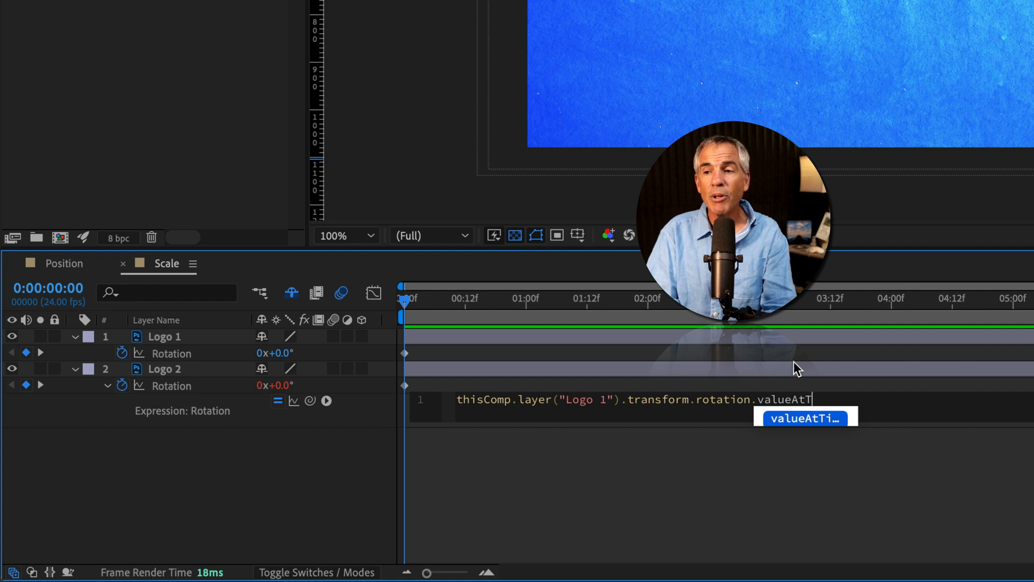
type("im")
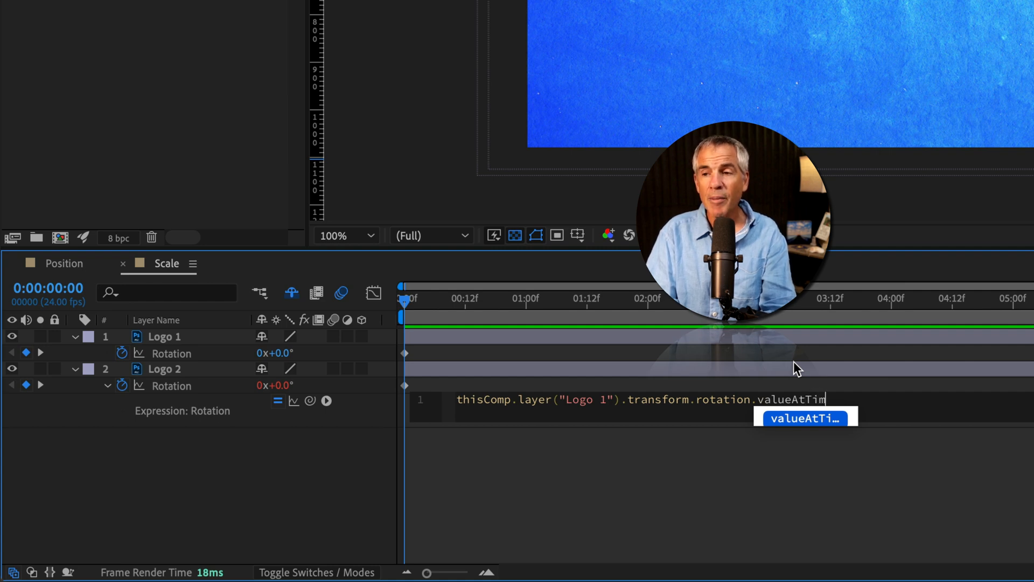
type("(time-2);")
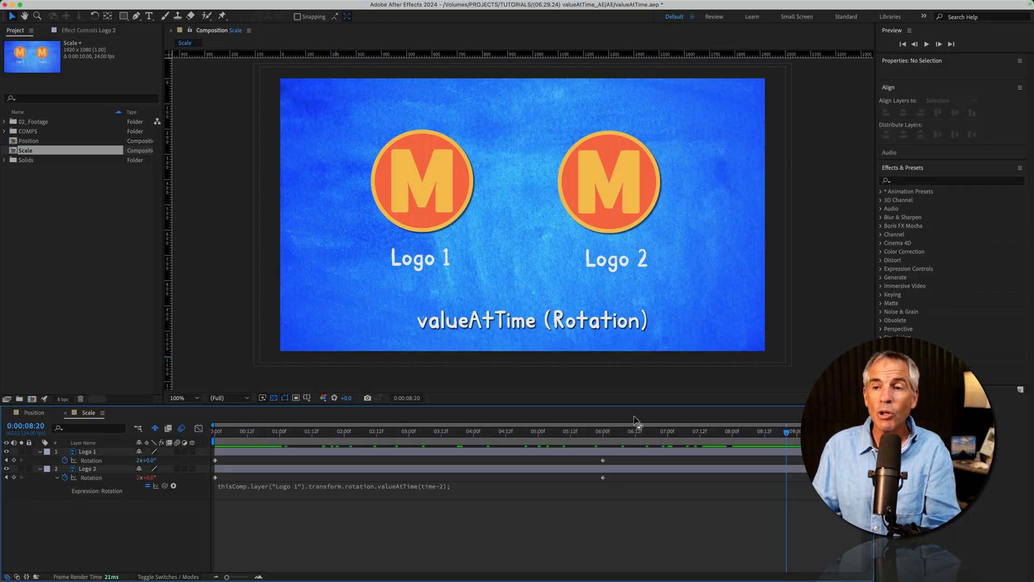
mouse_move(268, 438)
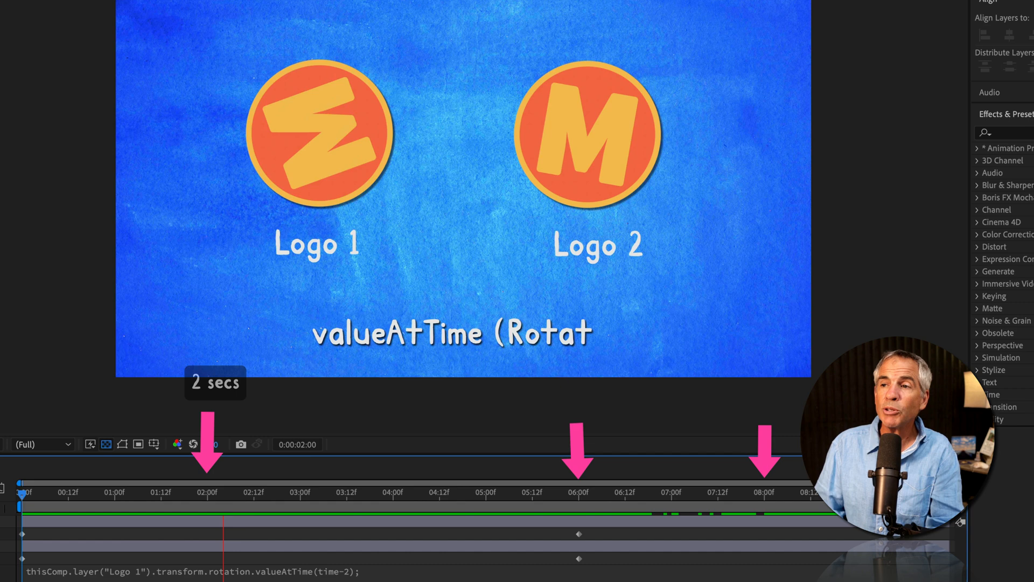
left_click_drag(224, 484, 409, 483)
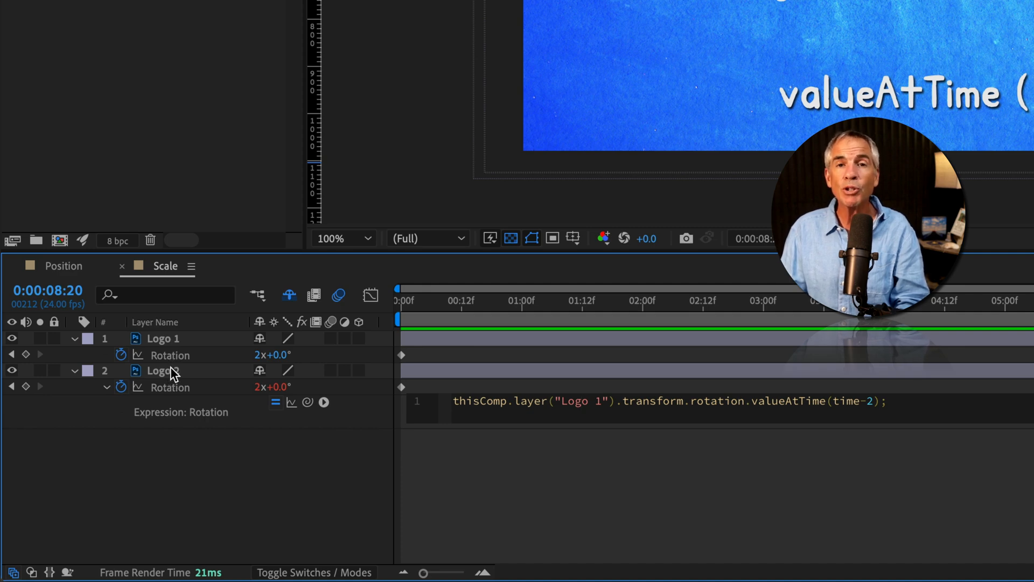
mouse_move(181, 372)
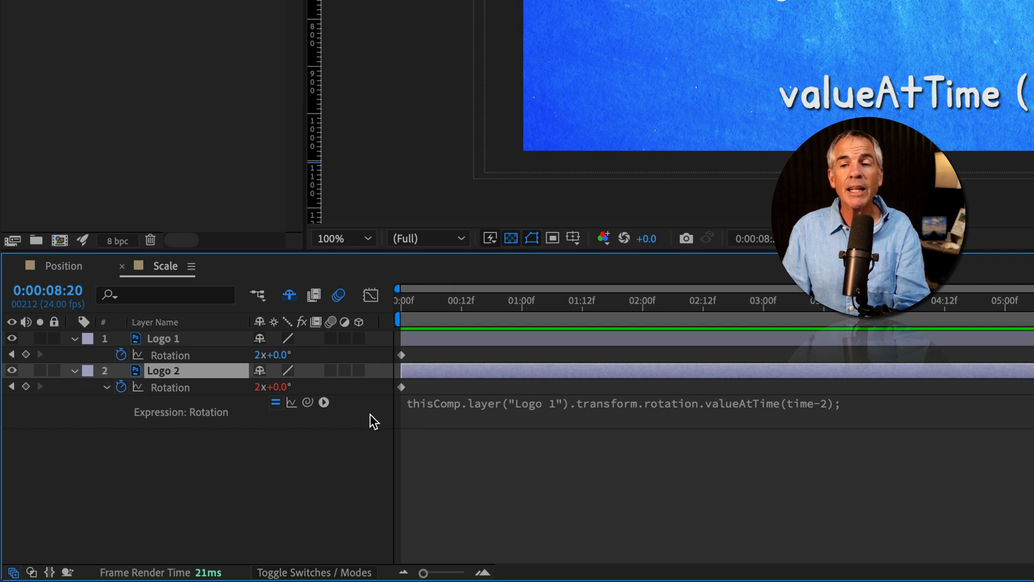
mouse_move(181, 350)
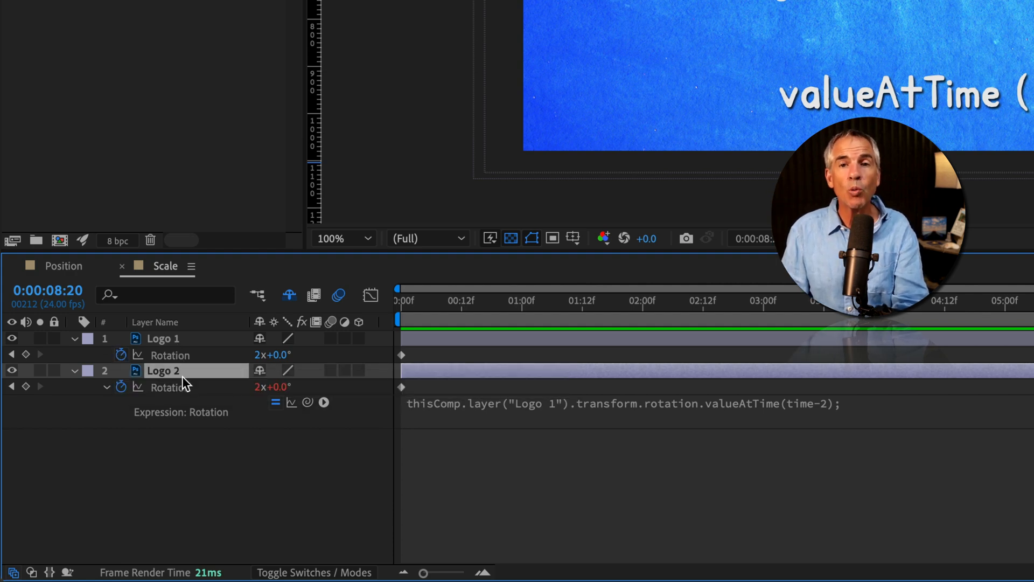
- Replace the name "Logo 1" in Logo 2's expression with index
left_click(576, 403)
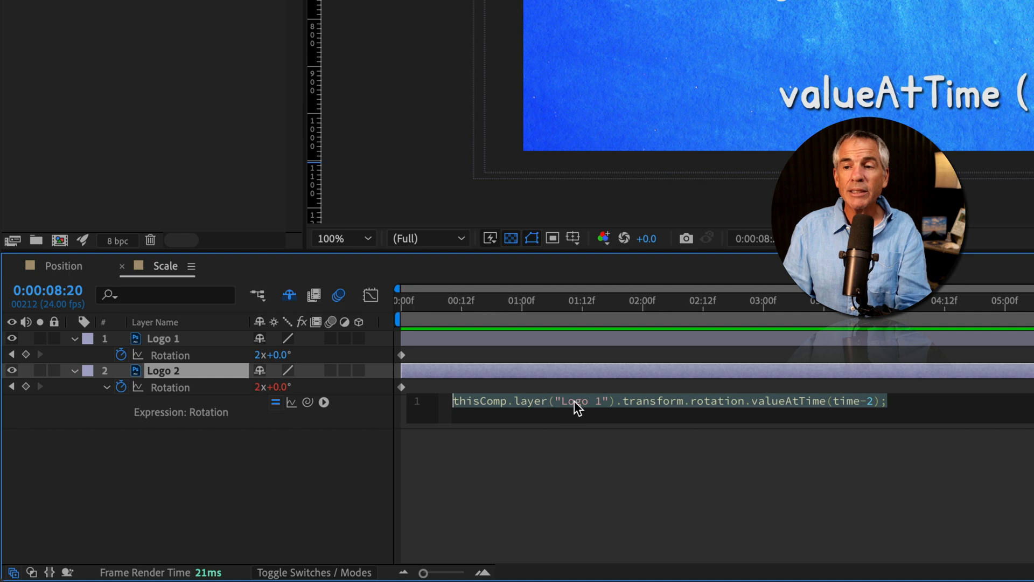
double_click(584, 400)
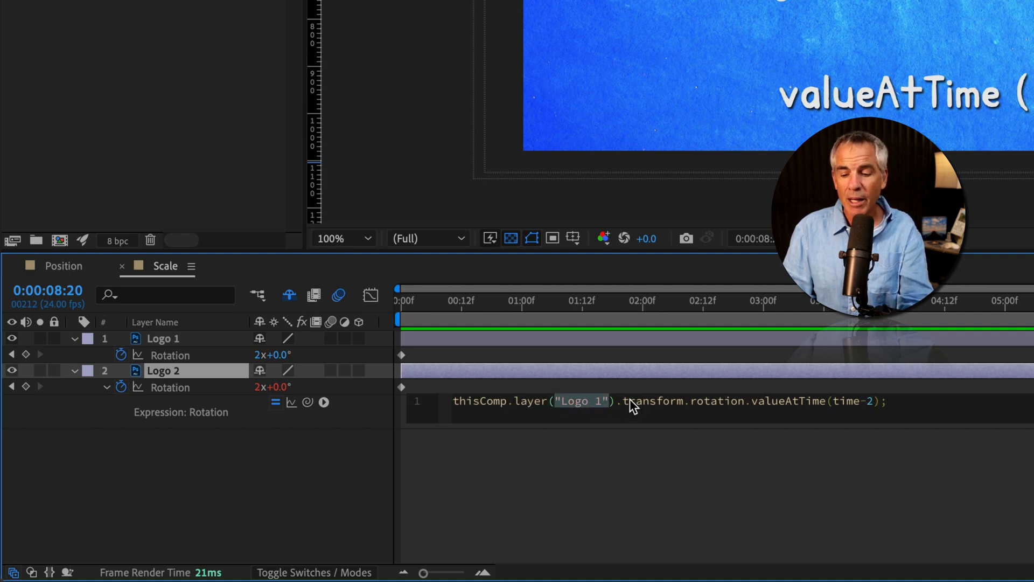
type("index-")
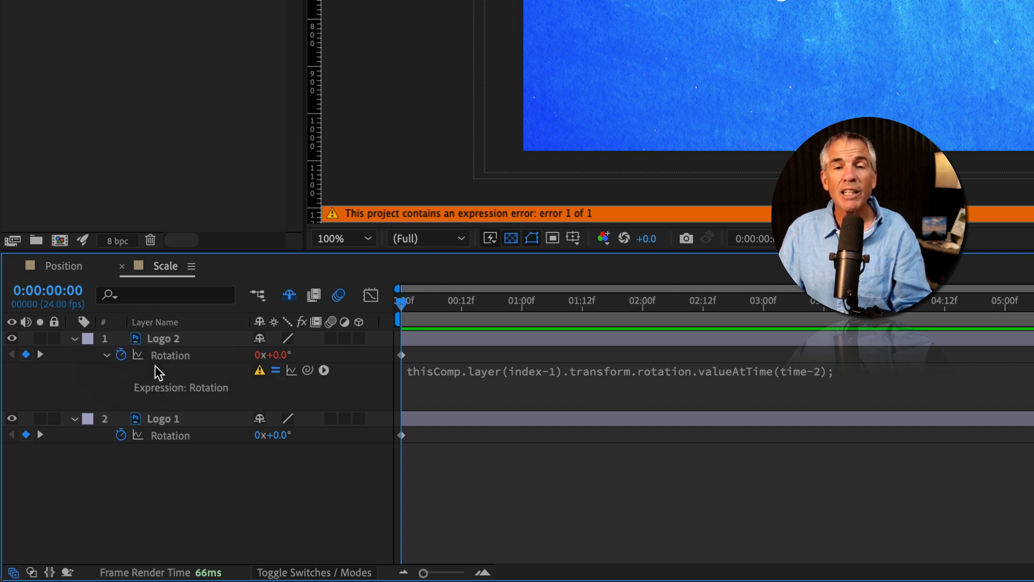
mouse_move(552, 360)
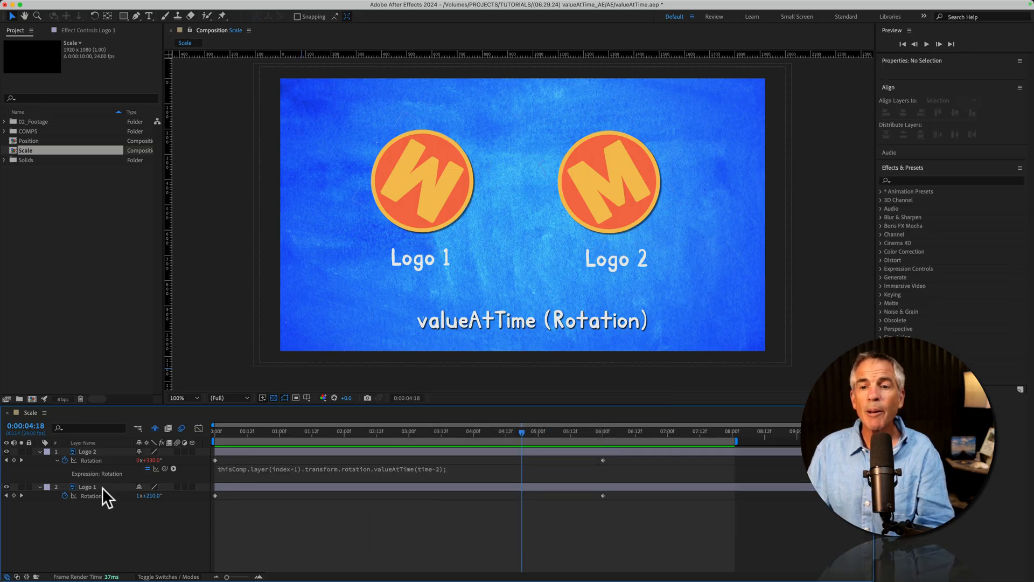
- Duplicate Logo 1 with Cmd+D to add layers Logo 5 through Logo 8
left_click(87, 485)
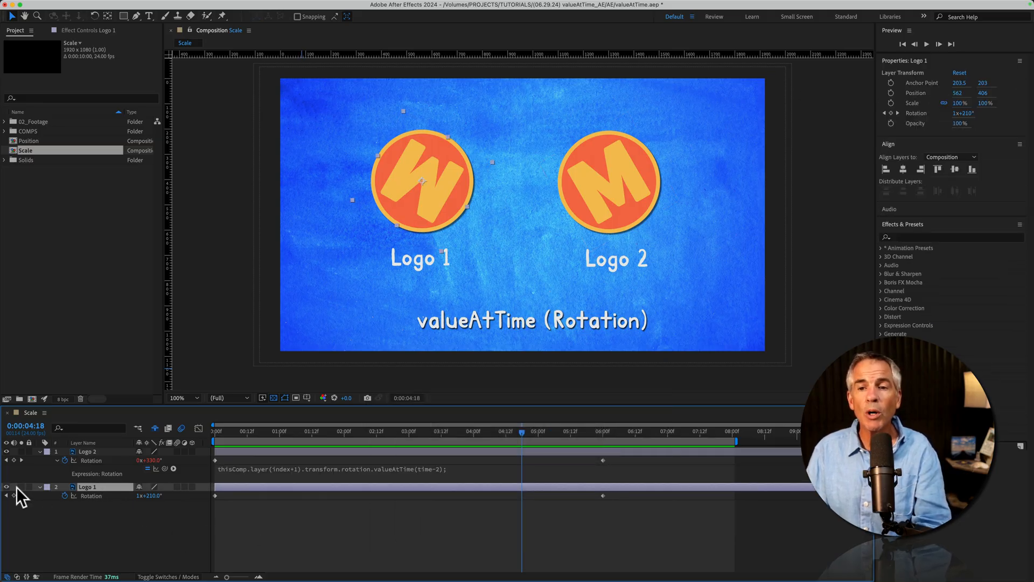
key("cmd+d")
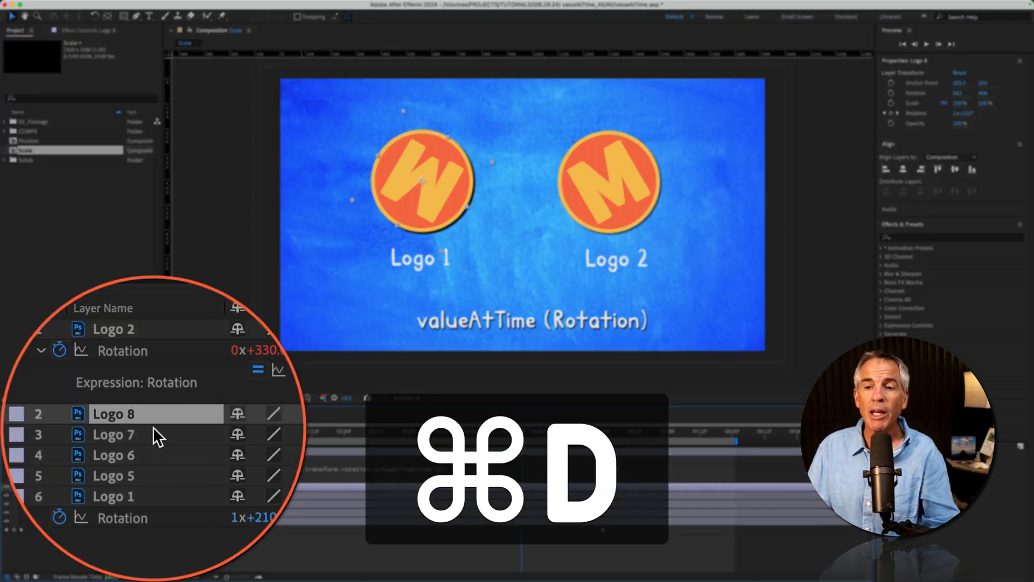